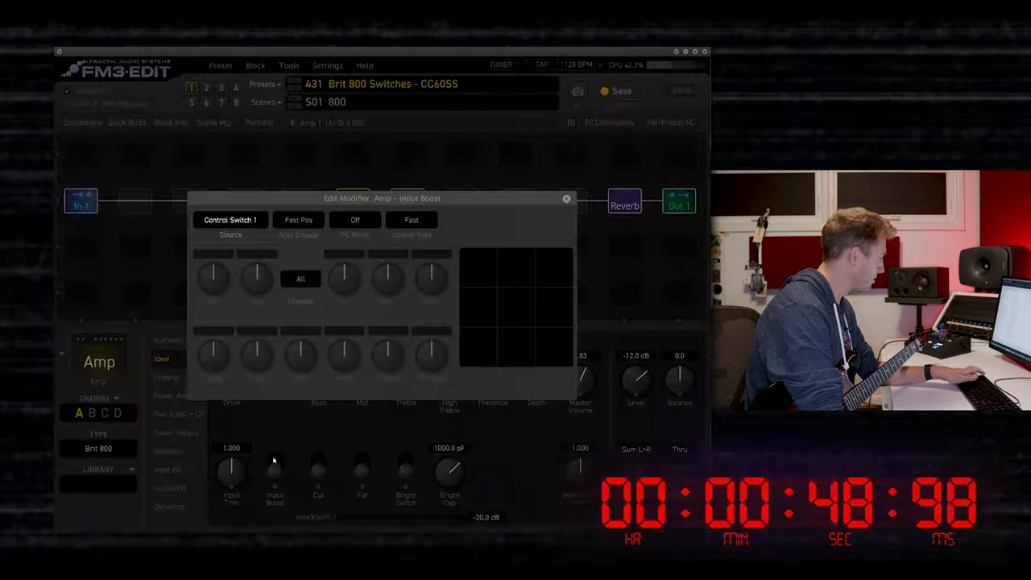
Assign Control Switch 1 as the modifier source for the amp's Input Boost and return to the amp settings
left_click(230, 219)
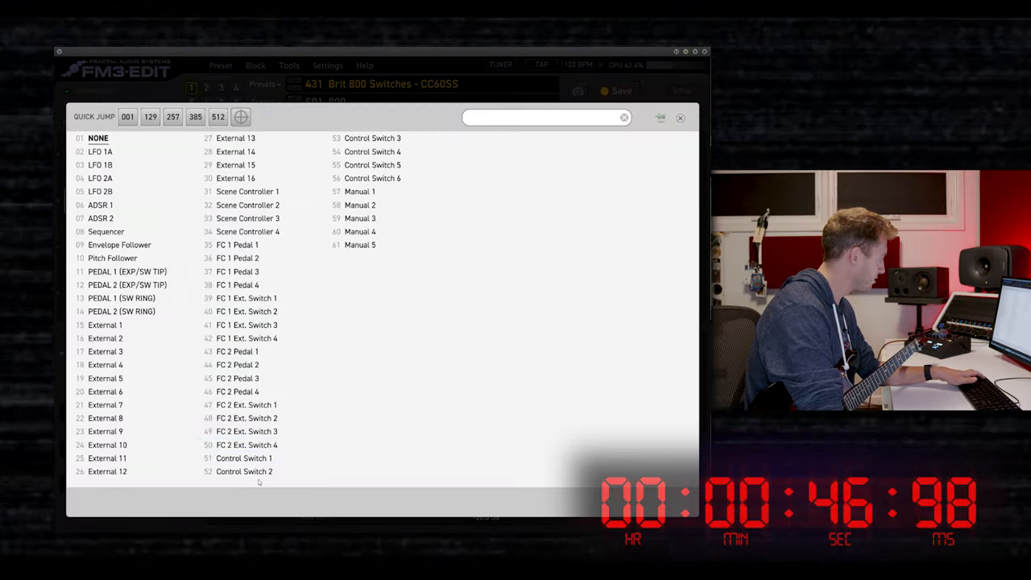
left_click(96, 139)
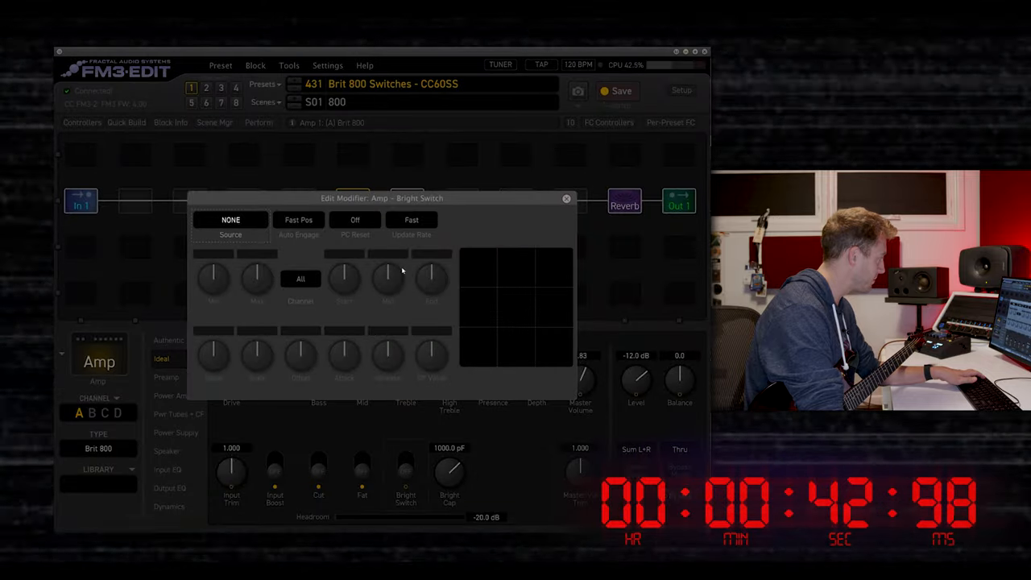
left_click(567, 198)
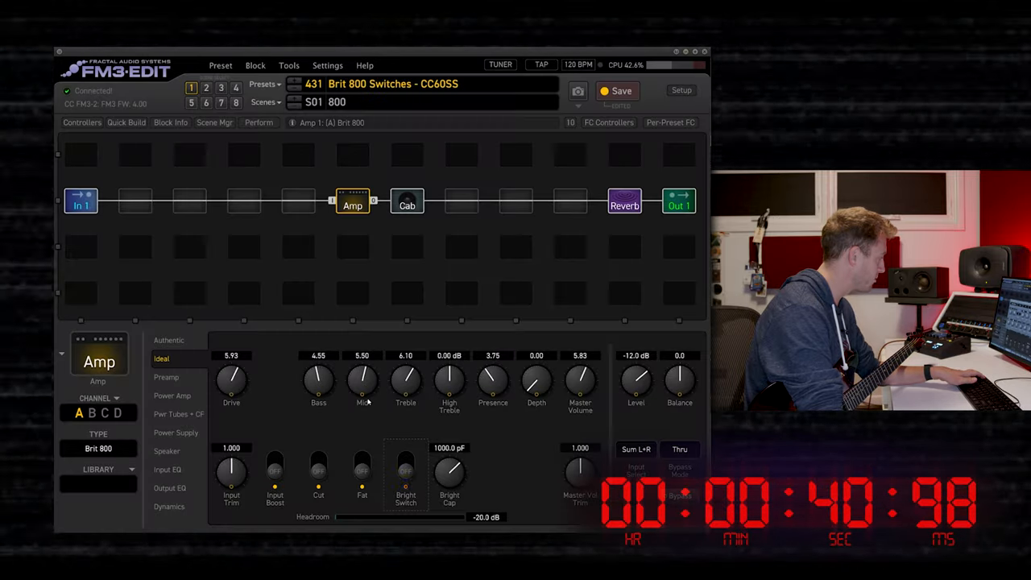
In CS per Scene, turn on CS1 for Scene 2 and other control switches for further scenes, then return to the amp
left_click(81, 122)
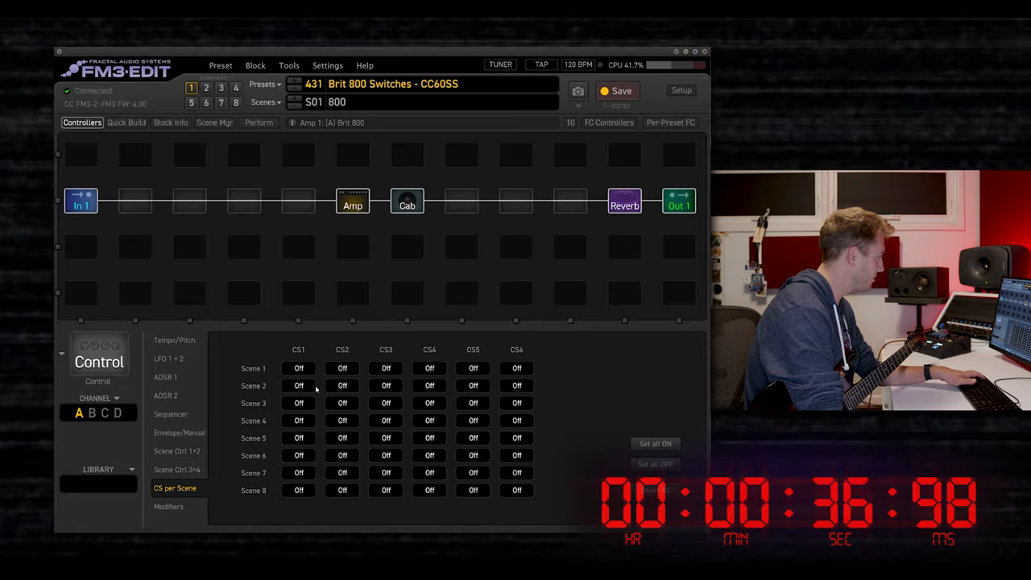
left_click(300, 385)
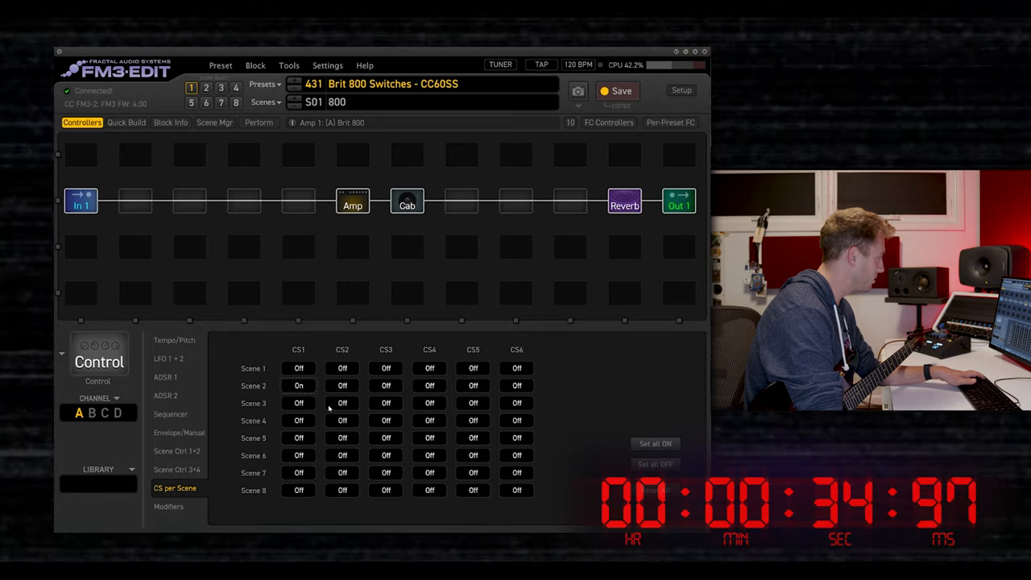
left_click(341, 403)
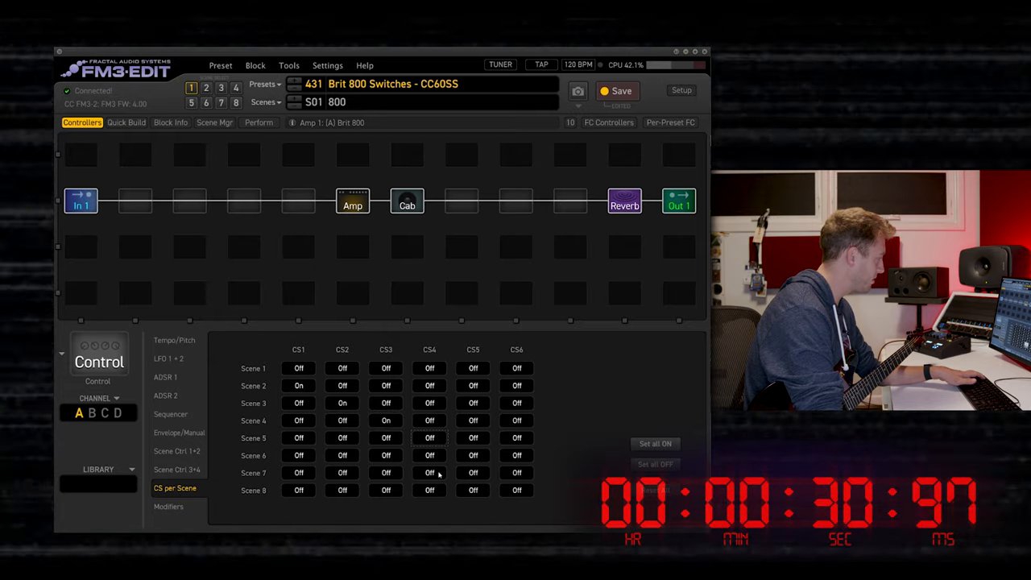
left_click(429, 438)
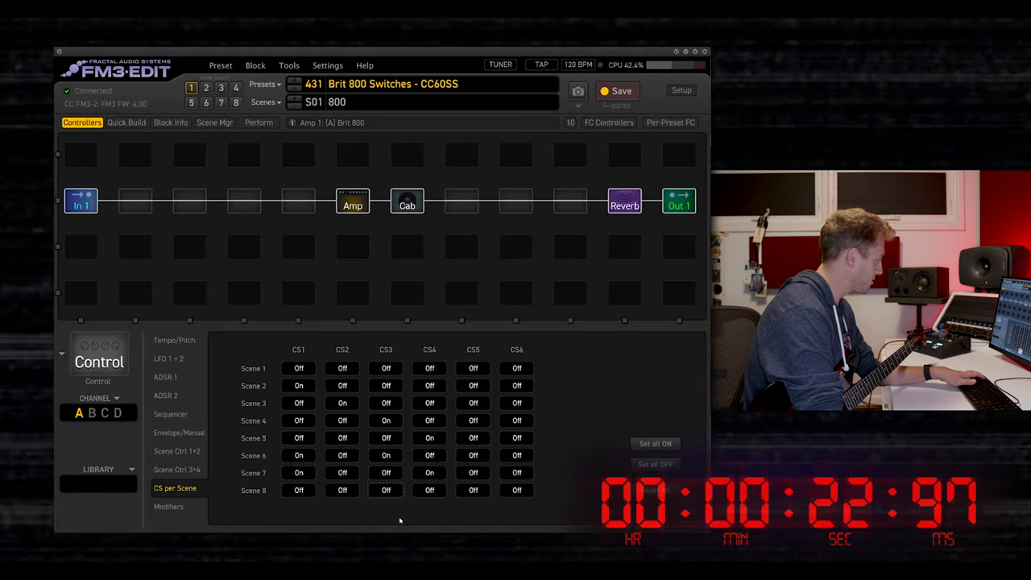
left_click(385, 490)
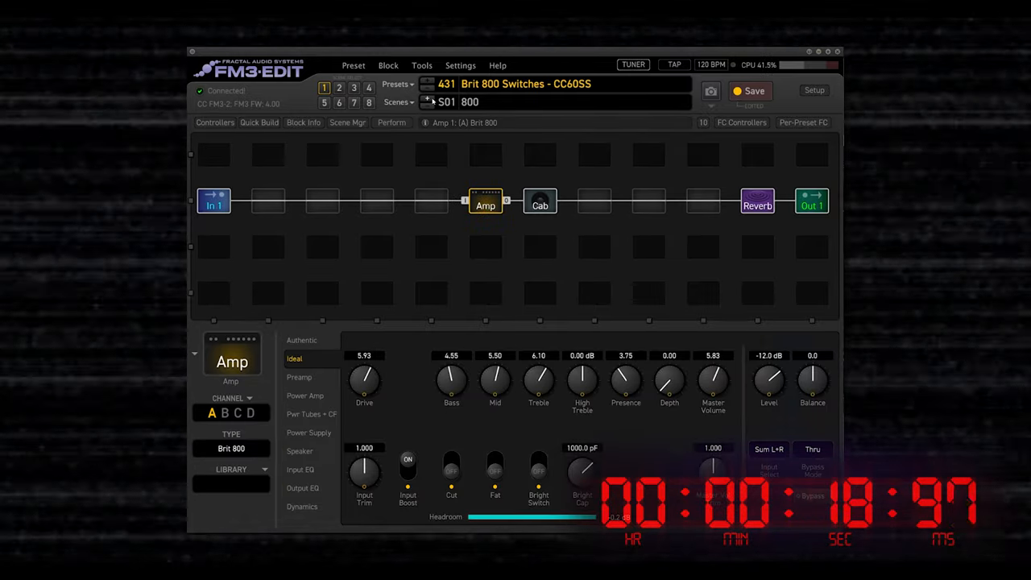
Step through the 800 Fat, 800 Bright, 800 Fat Boost and 800 Bright Boost scenes to check their switch states
left_click(353, 87)
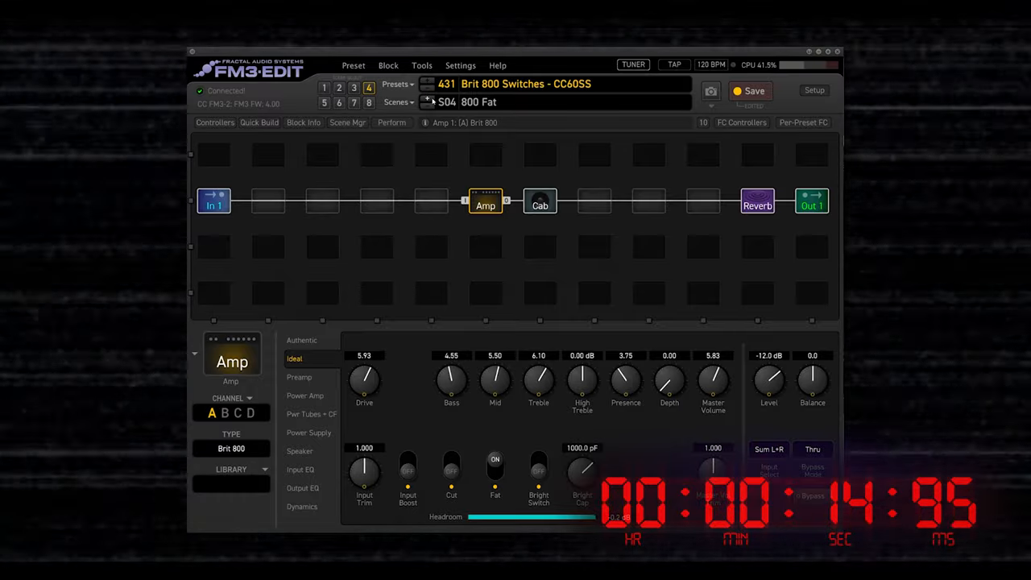
left_click(325, 103)
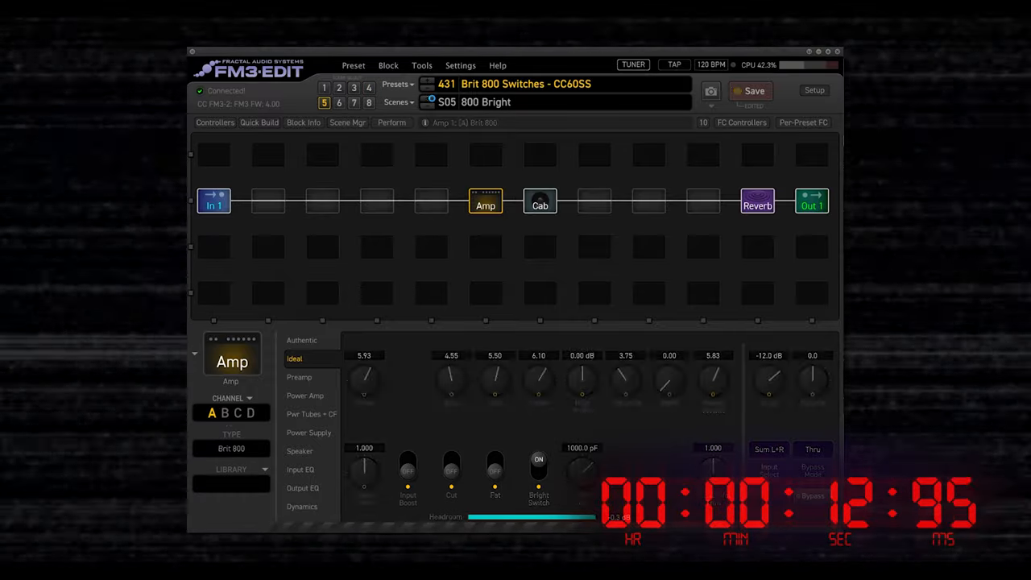
left_click(339, 103)
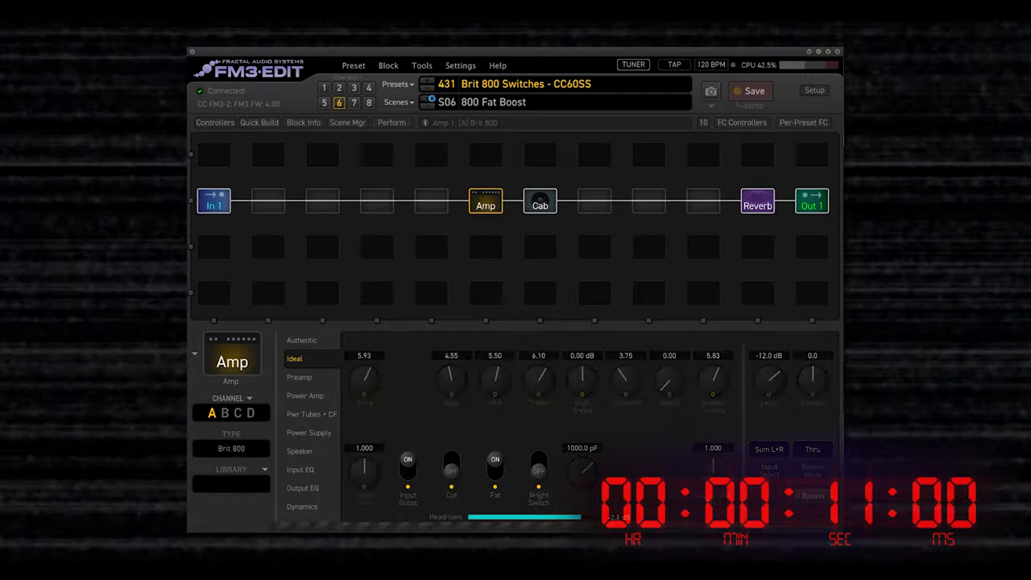
left_click(355, 104)
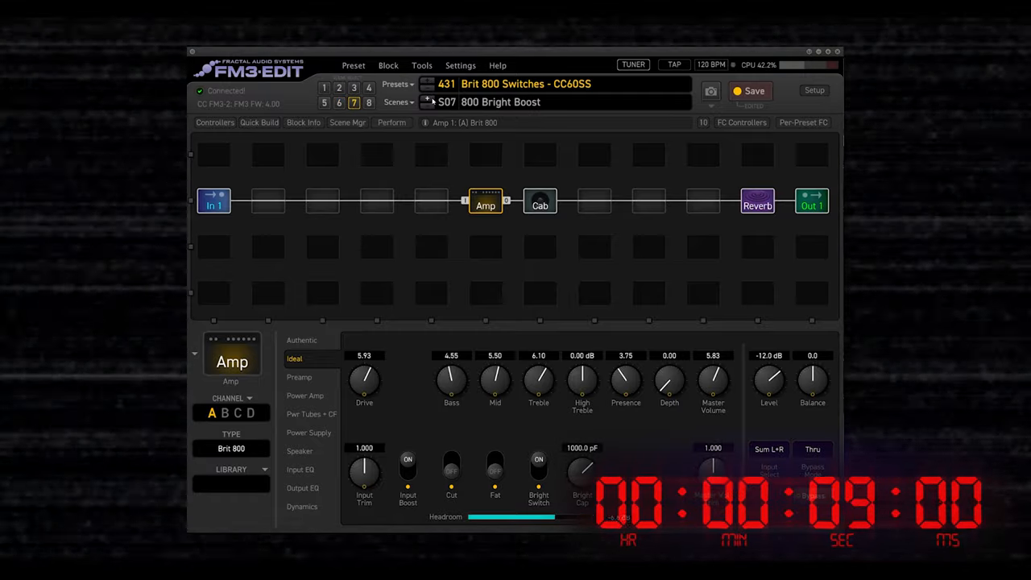